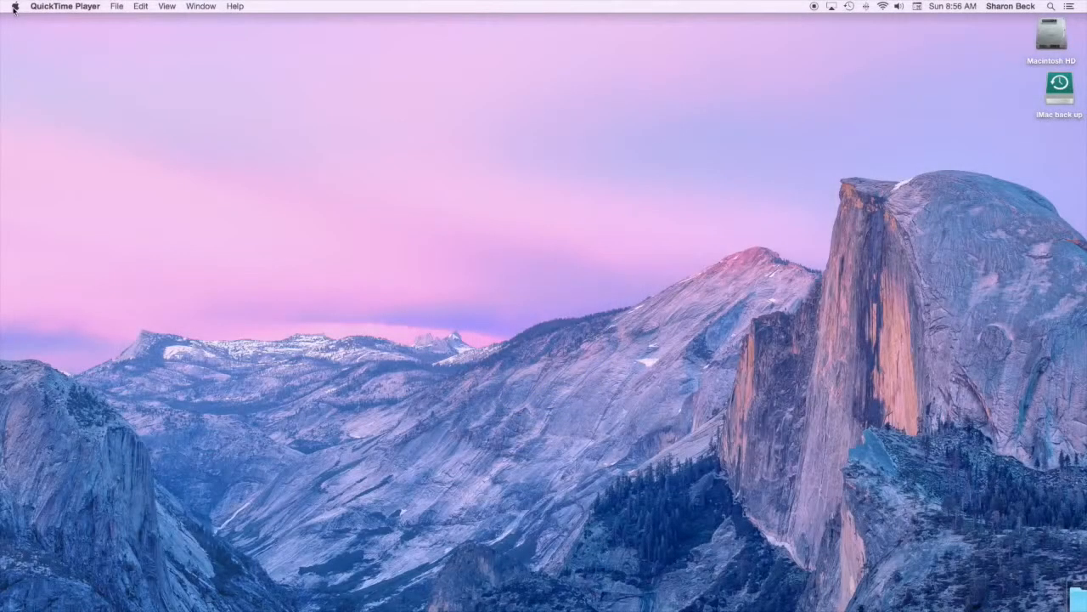
# - Open System Preferences from the Apple menu
pyautogui.click(11, 7)
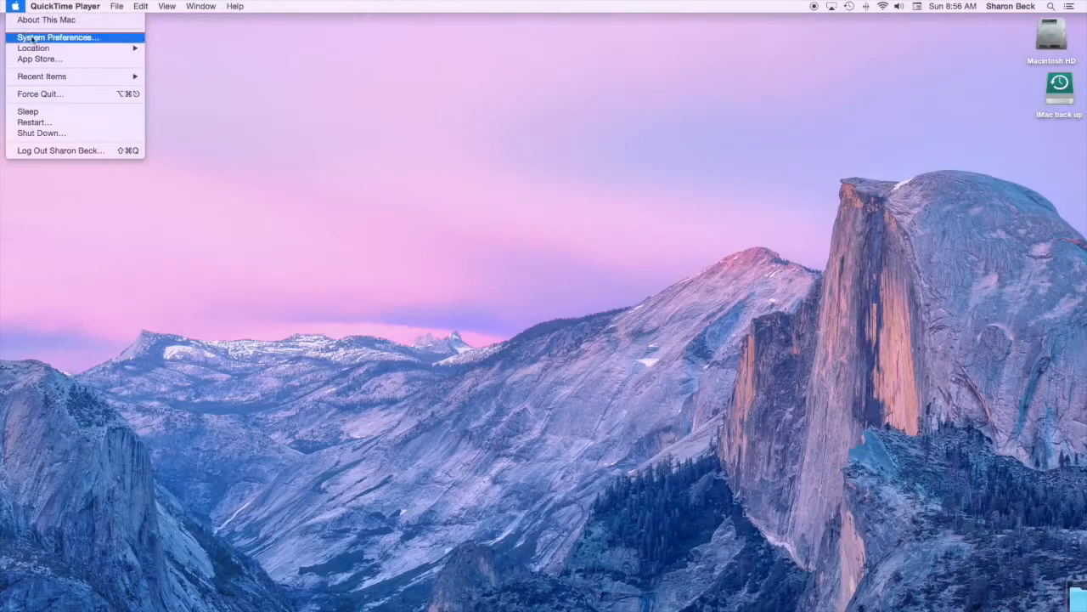
pyautogui.click(58, 37)
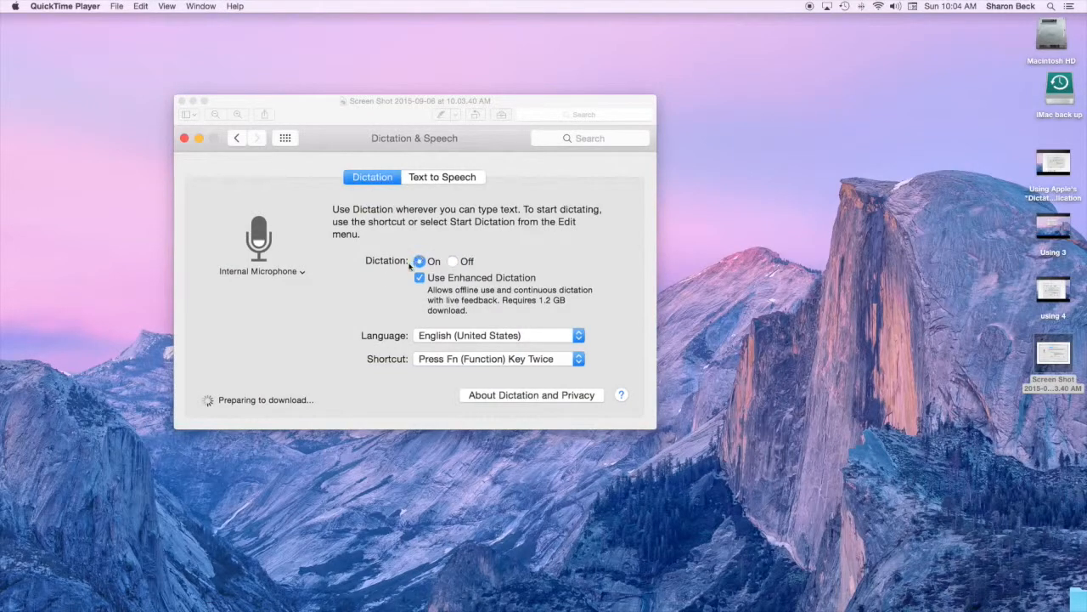
pyautogui.moveTo(476, 325)
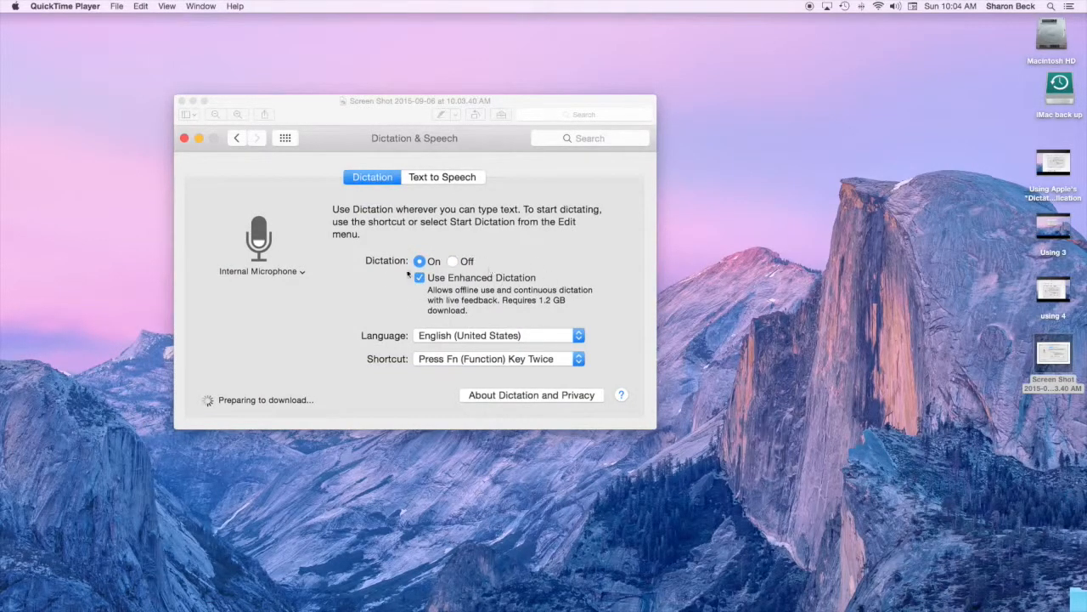
pyautogui.moveTo(547, 305)
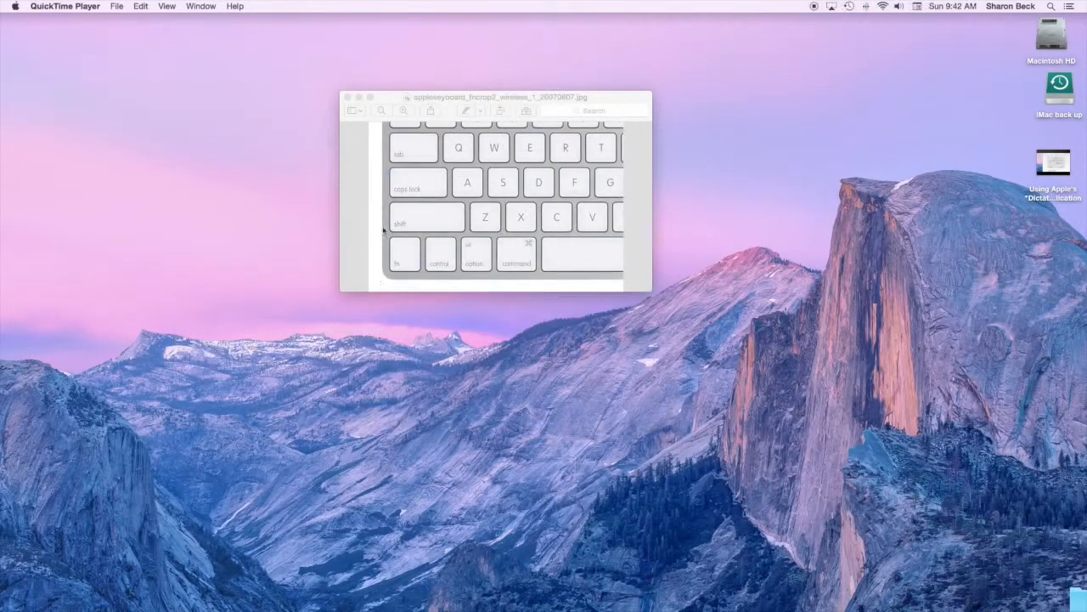
pyautogui.moveTo(414, 292)
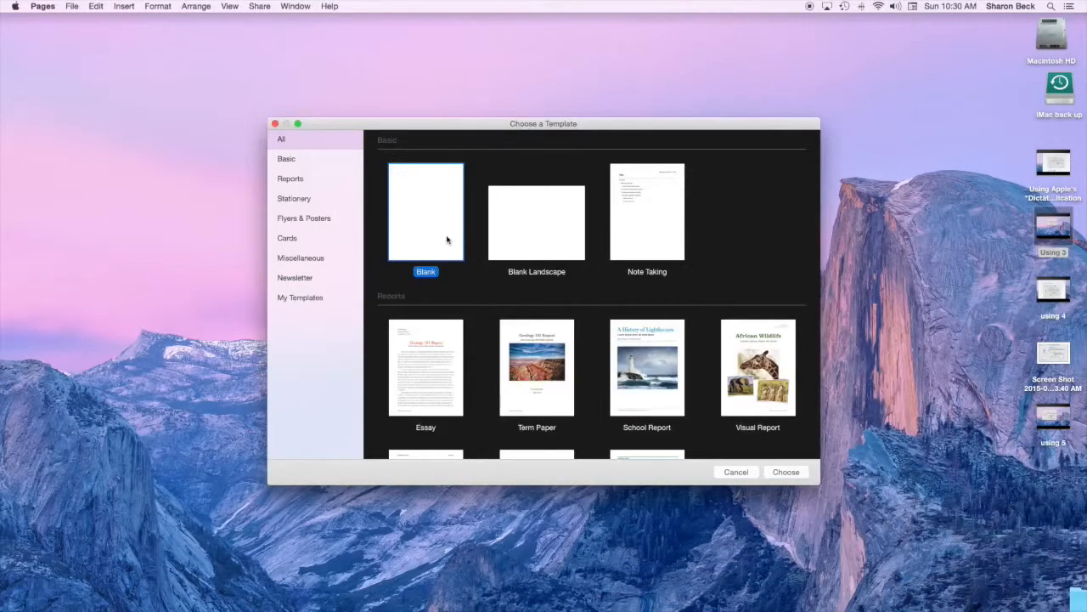
# - Create a new blank Pages document and focus the page for dictation
pyautogui.click(785, 472)
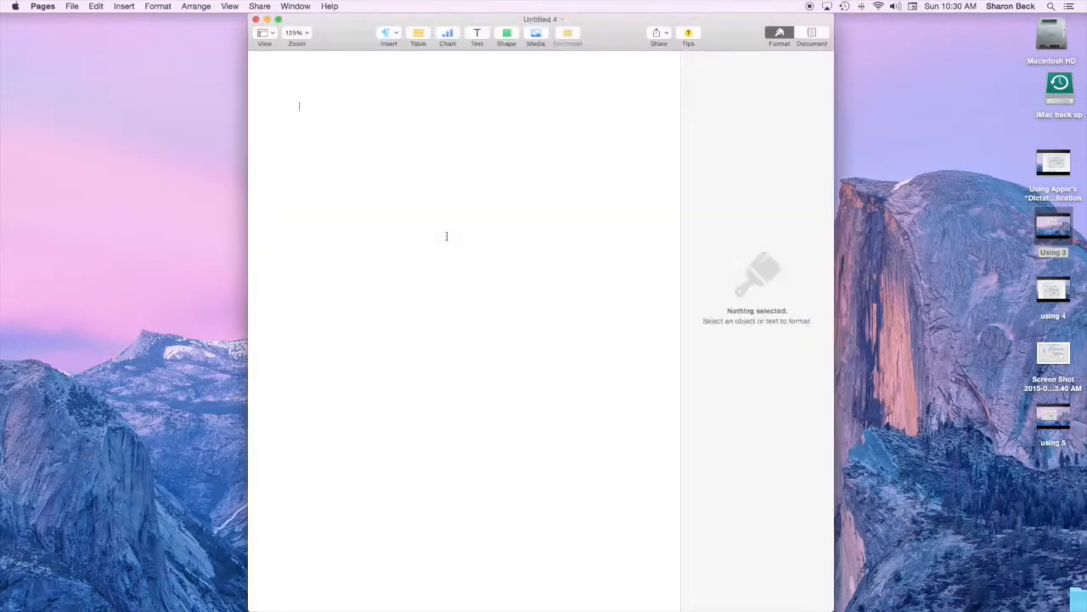
pyautogui.click(778, 37)
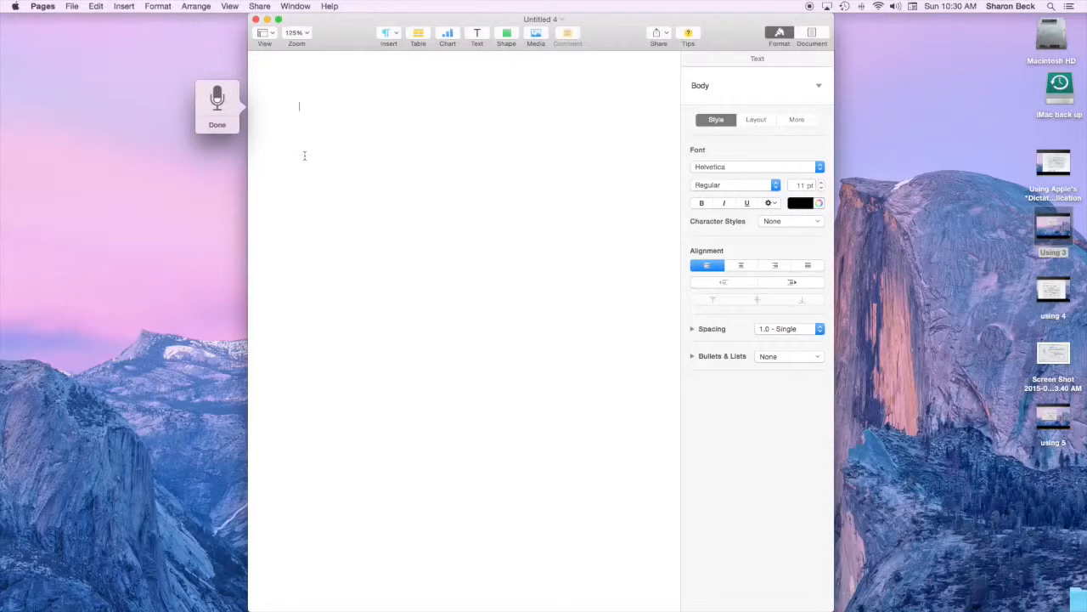
# - Dictate 'Hello,' then 'How are you today?' followed by 'I'm f'
pyautogui.write('Hello,')
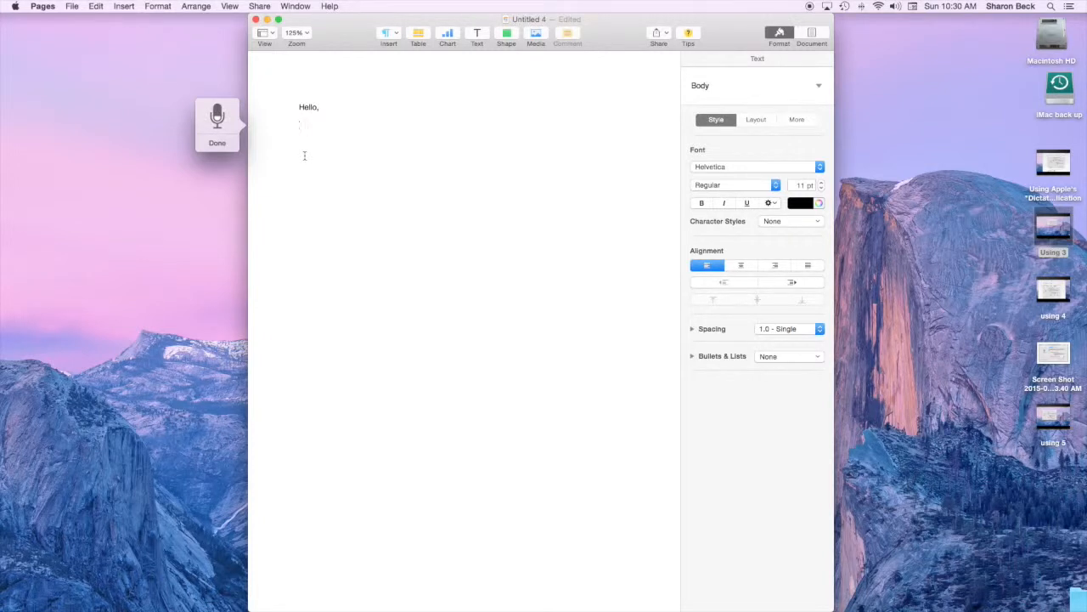
pyautogui.write('How are you today')
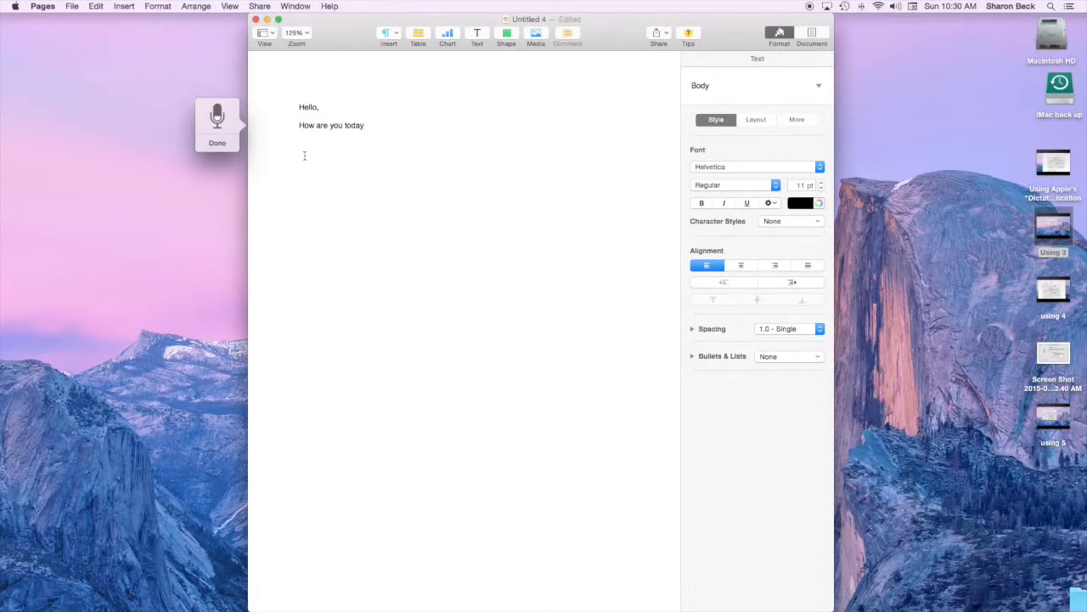
pyautogui.write('?')
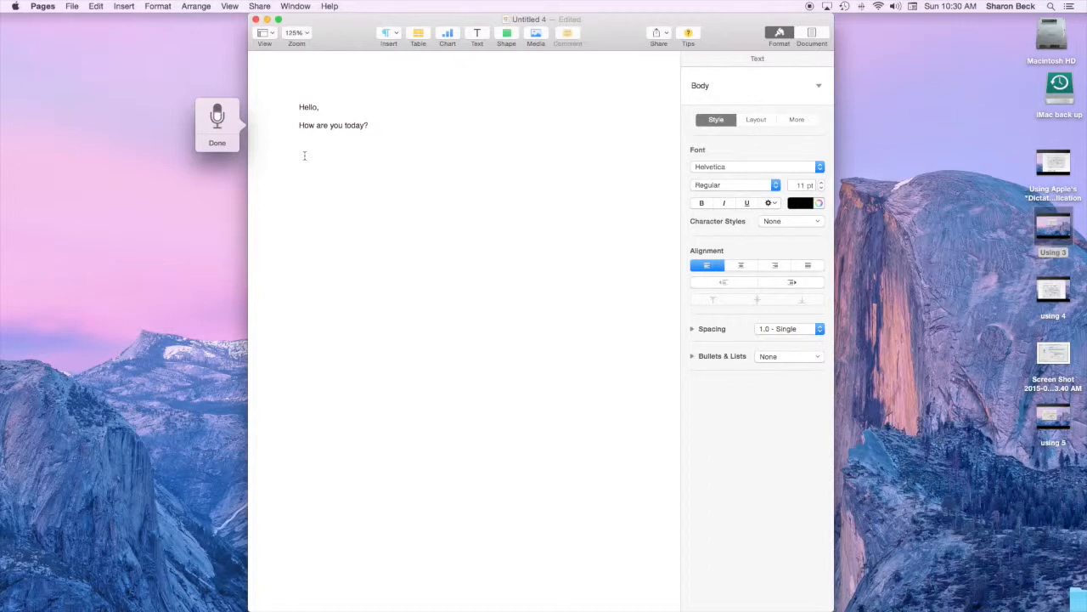
pyautogui.write("I'm fi")
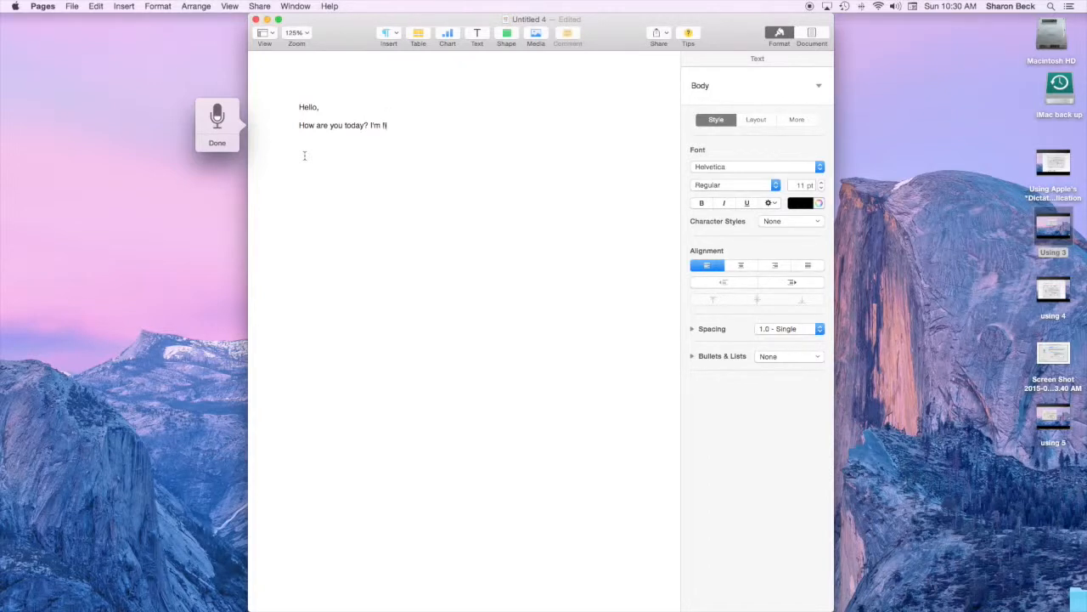